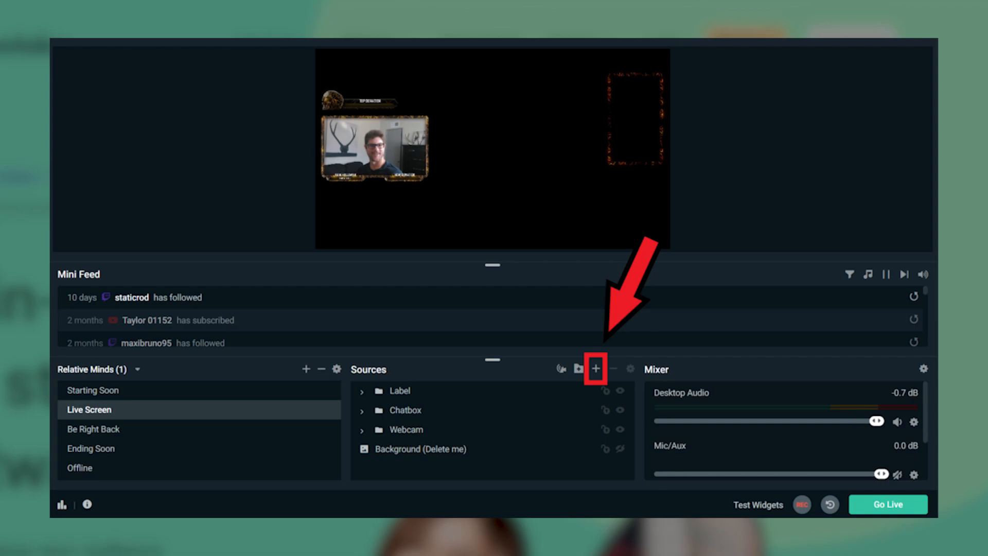
Start adding a new source to the Live Screen scene from the Sources panel
left_click(595, 368)
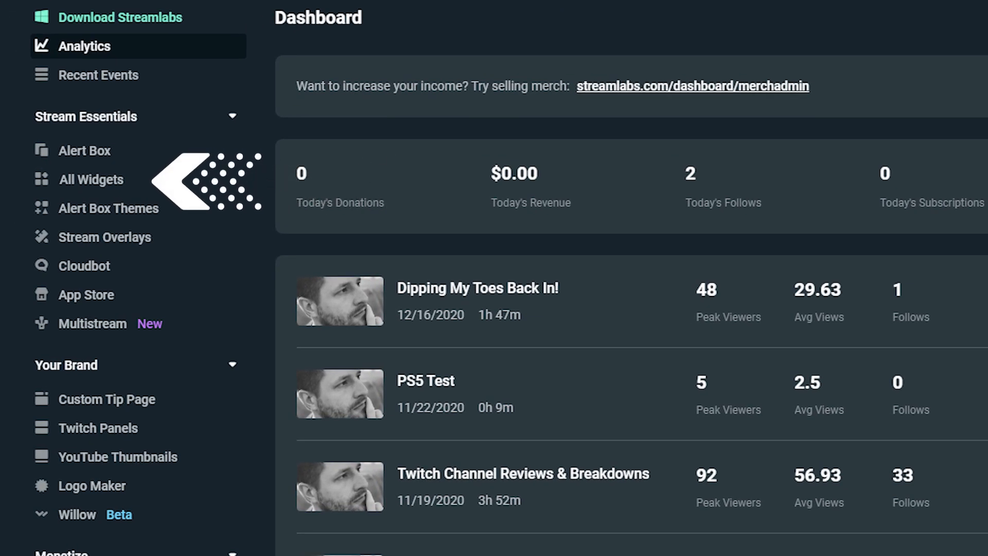
Go to All Widgets in the dashboard sidebar to reach the Chat Box settings
left_click(90, 179)
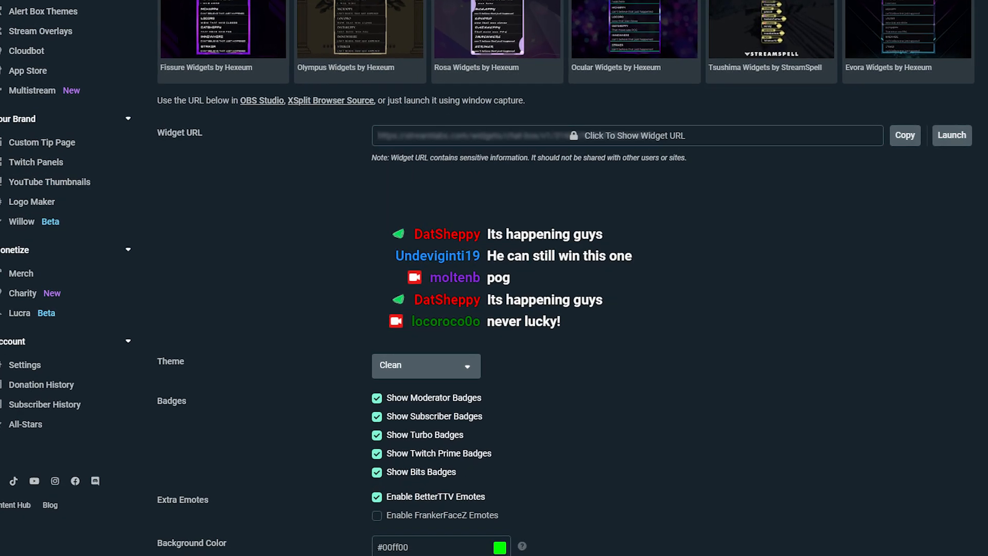
scroll("down", 3)
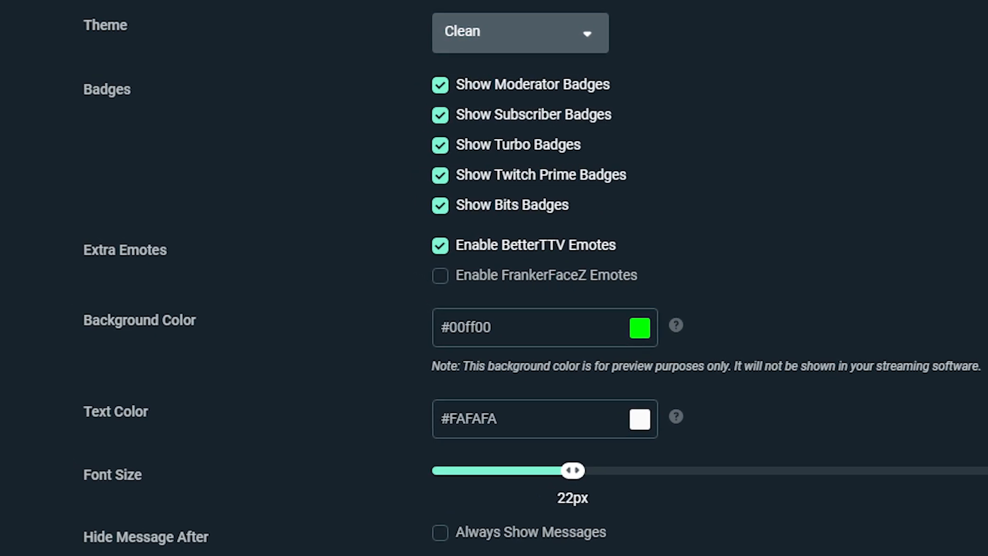
scroll("down", 3)
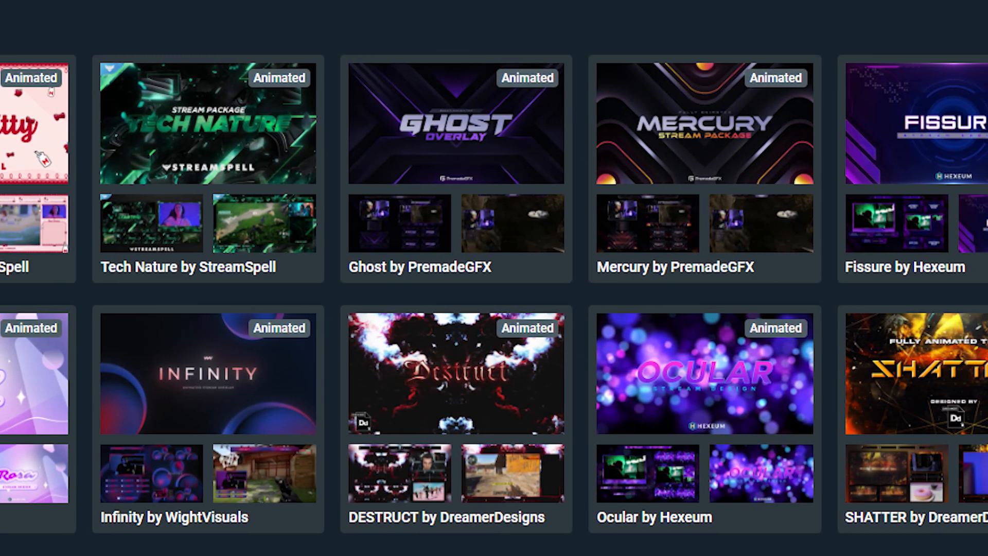
Browse the theme library listings and preview the Fissure Widgets by Hexeum pack
scroll("right", 3)
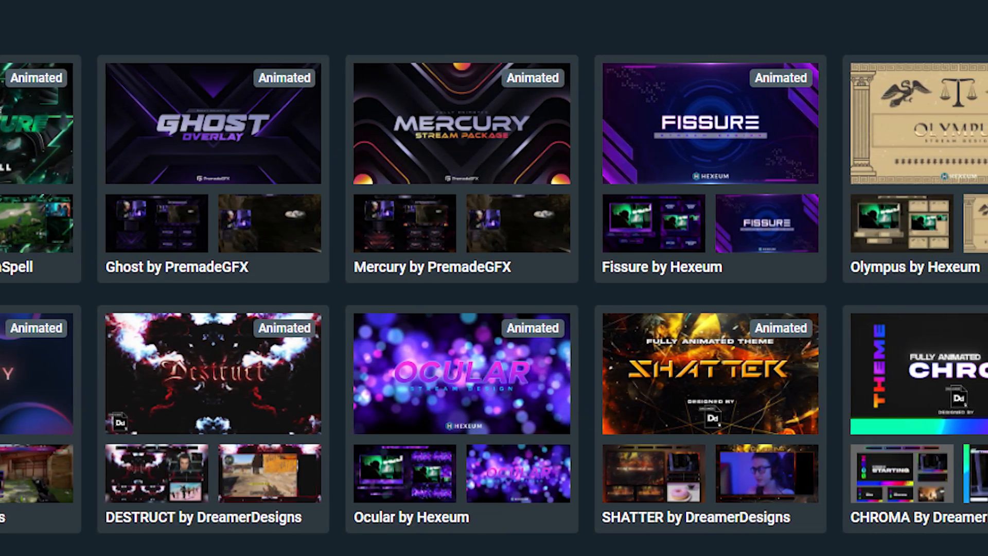
scroll("right", 3)
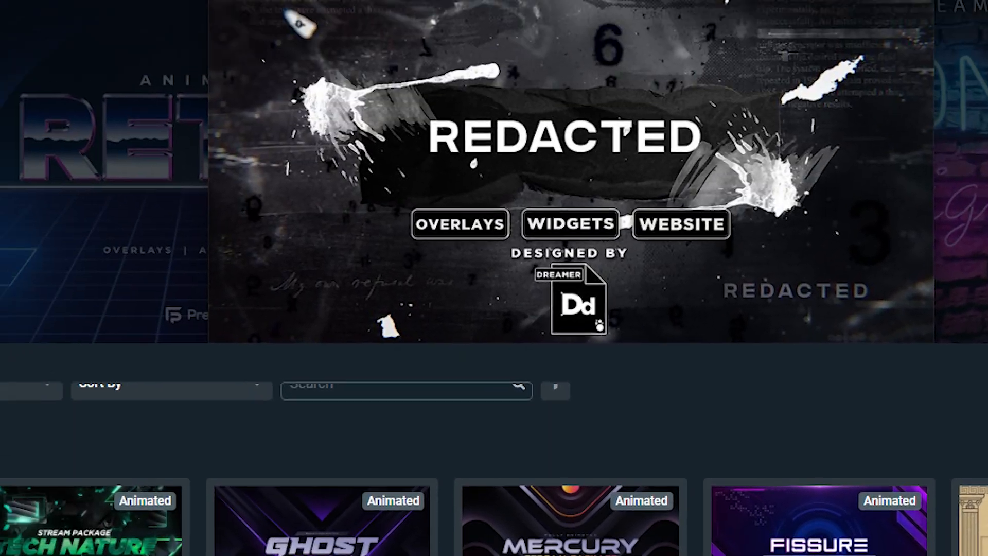
scroll("up", 3)
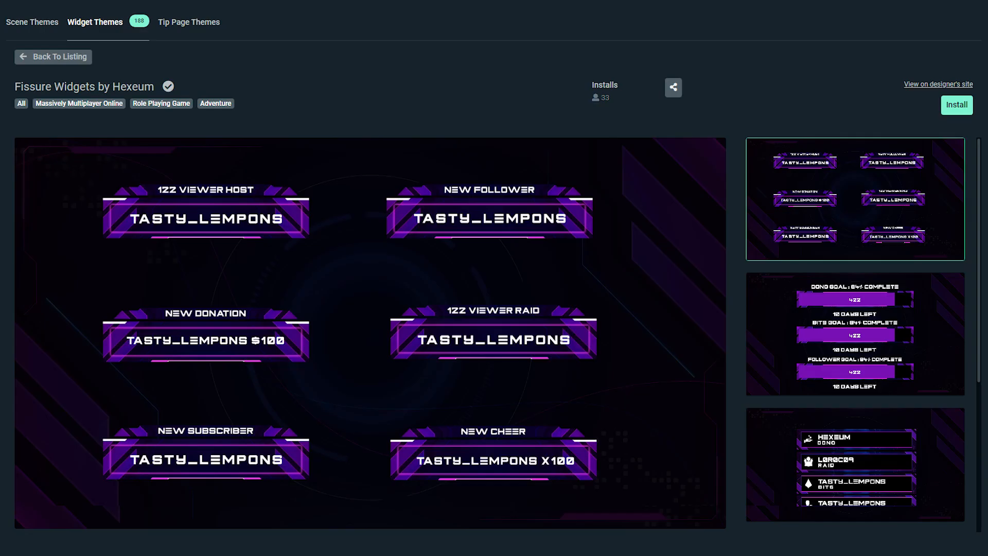
scroll("down", 3)
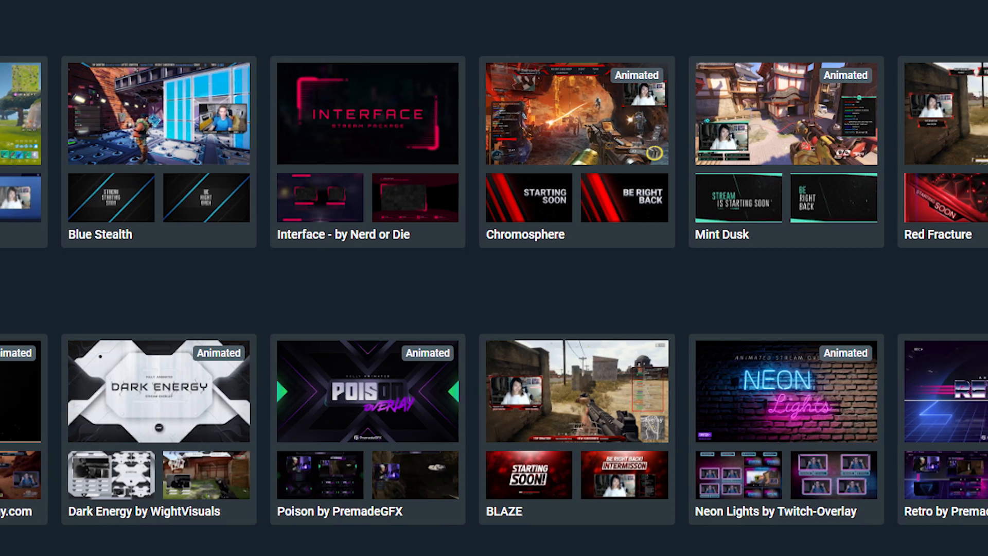
scroll("right", 3)
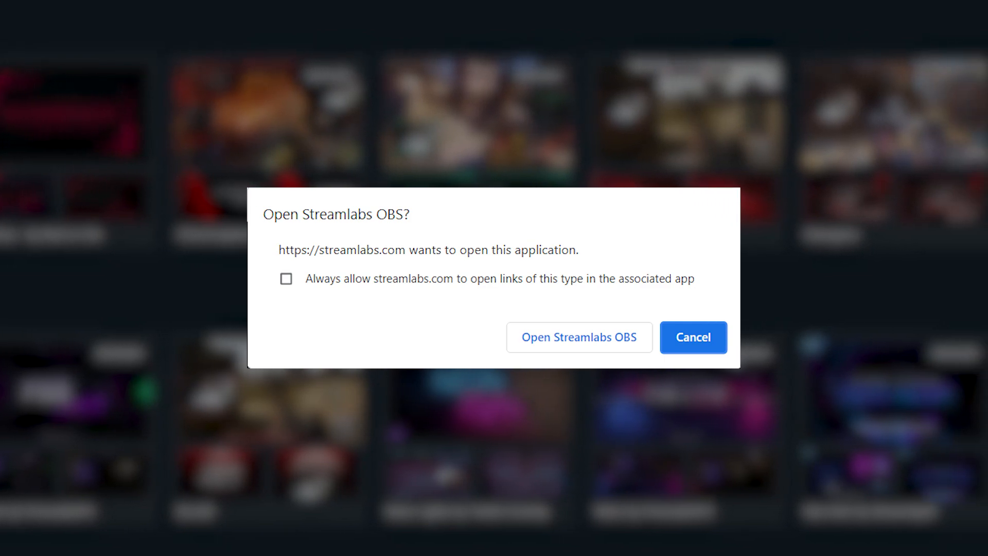
Decline opening Streamlabs OBS, then install only the Ocular Widgets Chatbox widget
left_click(693, 337)
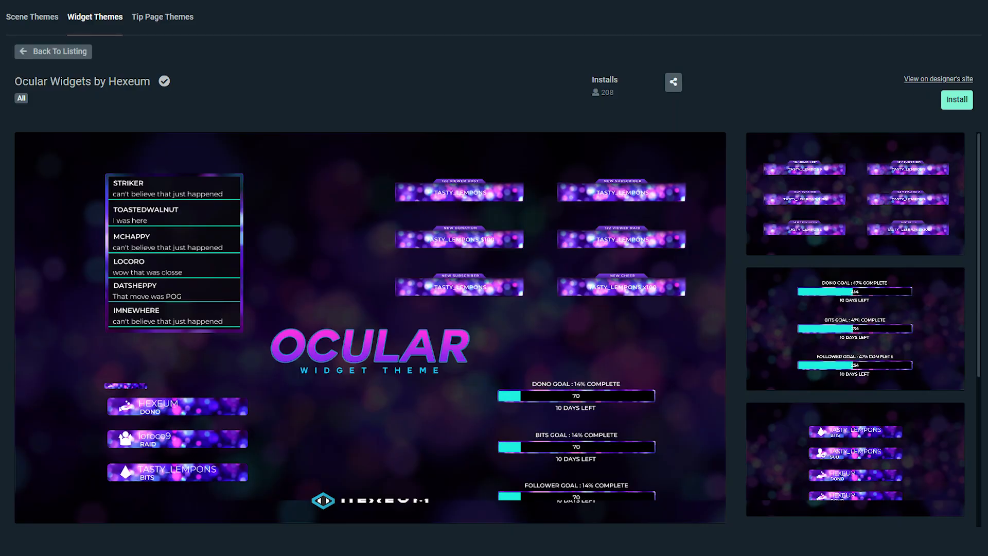
left_click(956, 99)
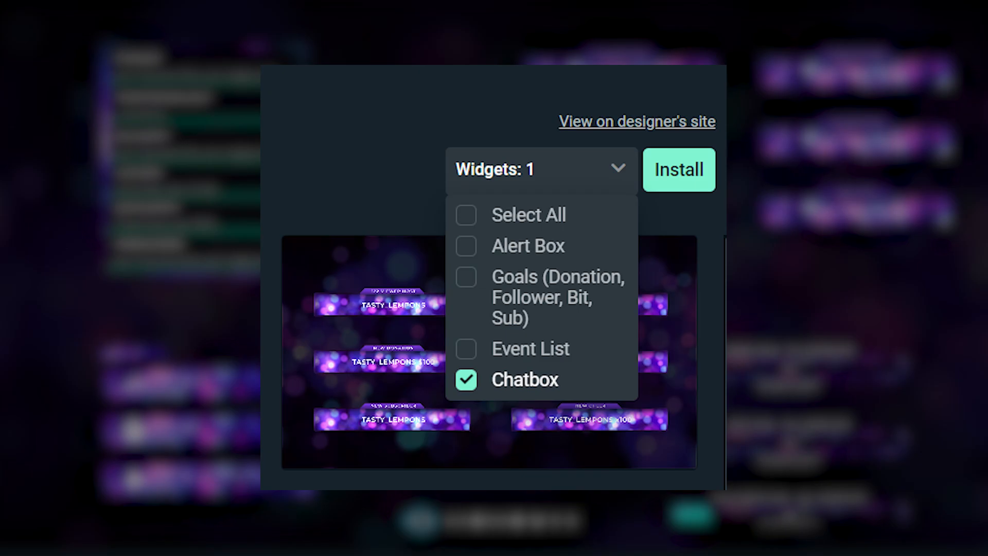
left_click(679, 169)
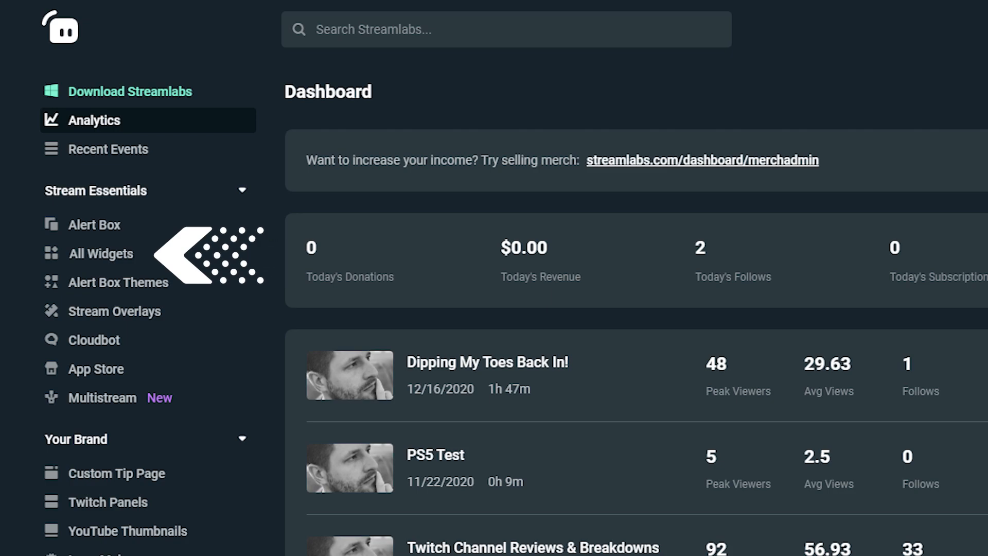
Open the Widget Gallery listing Alert Box, Chat Box, Event List and more
left_click(101, 253)
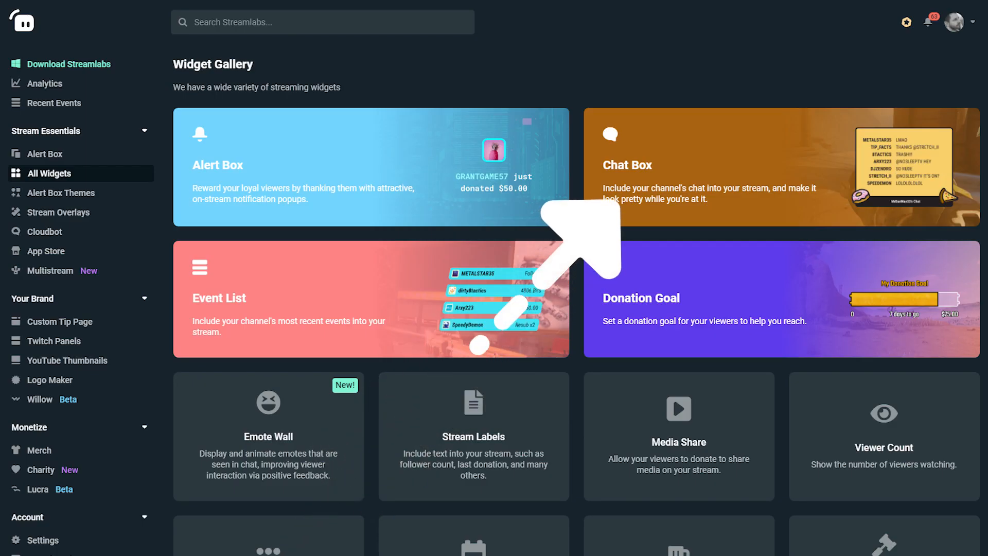